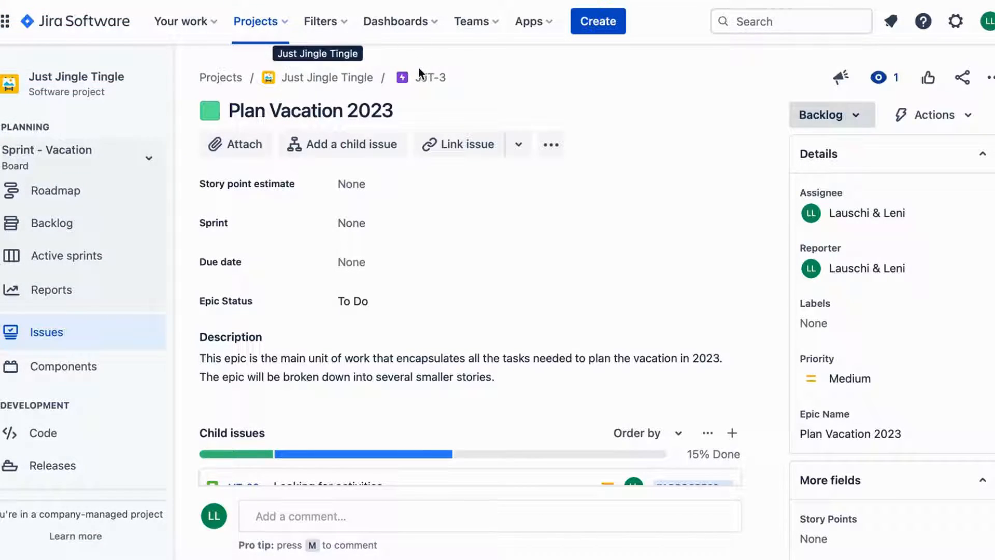
Locate JJT-28 Book a hotel in the Plan Vacation 2023 epic's child issues and open it
{"action": "scroll", "scroll_direction": "down", "scroll_amount": 3}
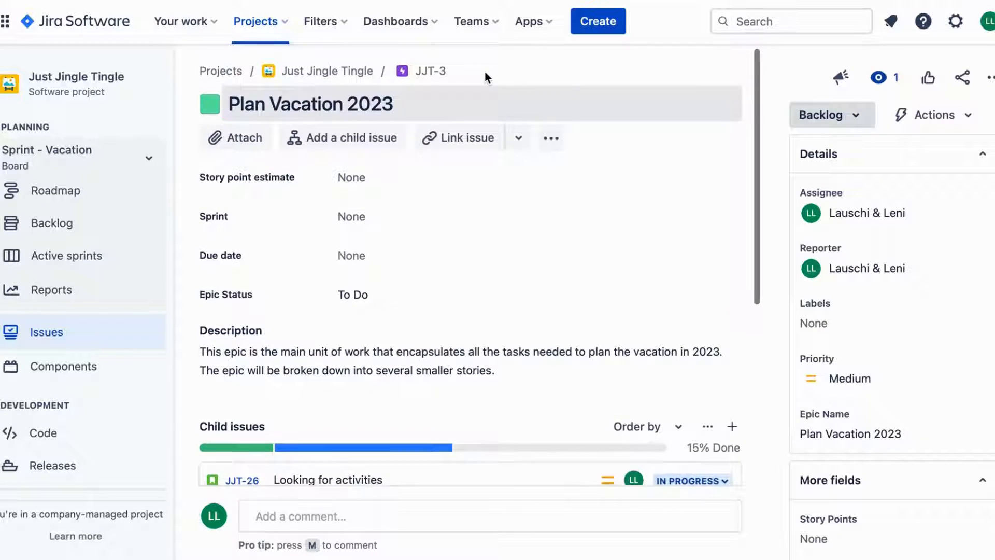
{"action": "scroll", "scroll_direction": "down", "scroll_amount": 3}
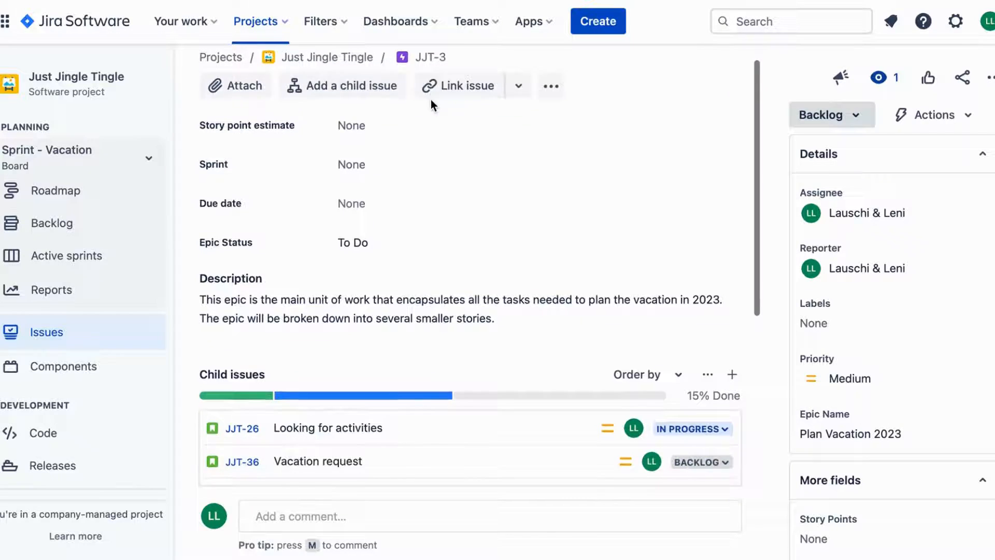
{"action": "scroll", "scroll_direction": "down", "scroll_amount": 3}
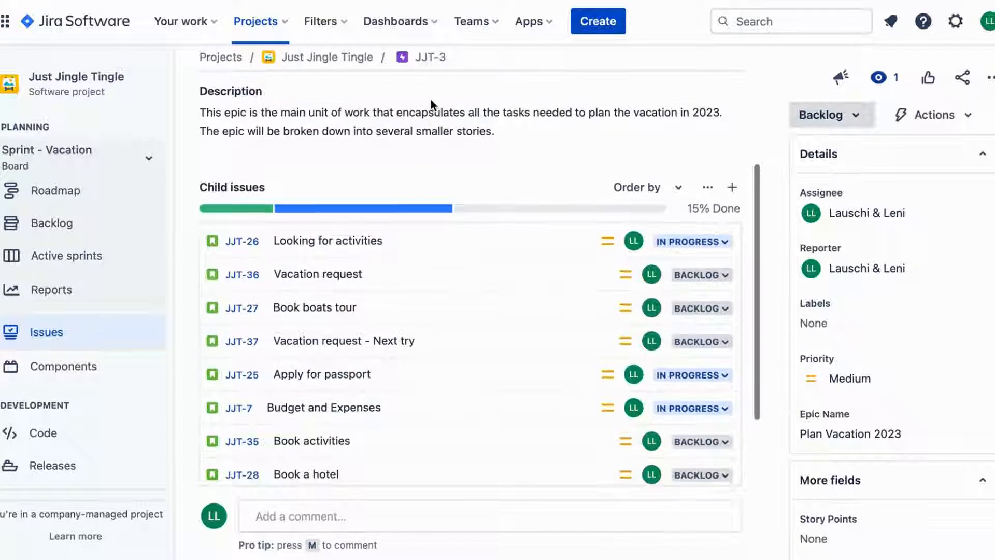
{"action": "scroll", "scroll_direction": "down", "scroll_amount": 3}
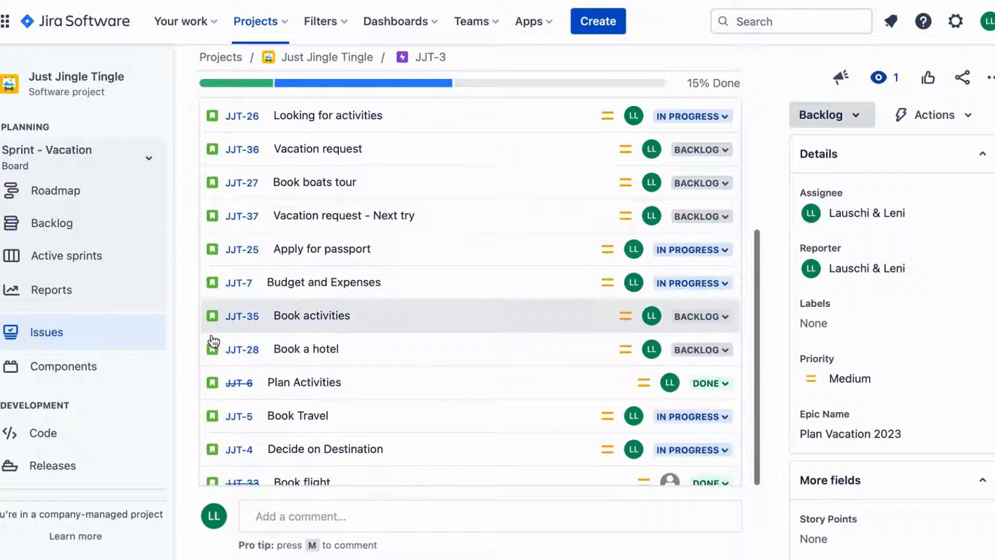
{"action": "scroll", "scroll_direction": "down", "scroll_amount": 3}
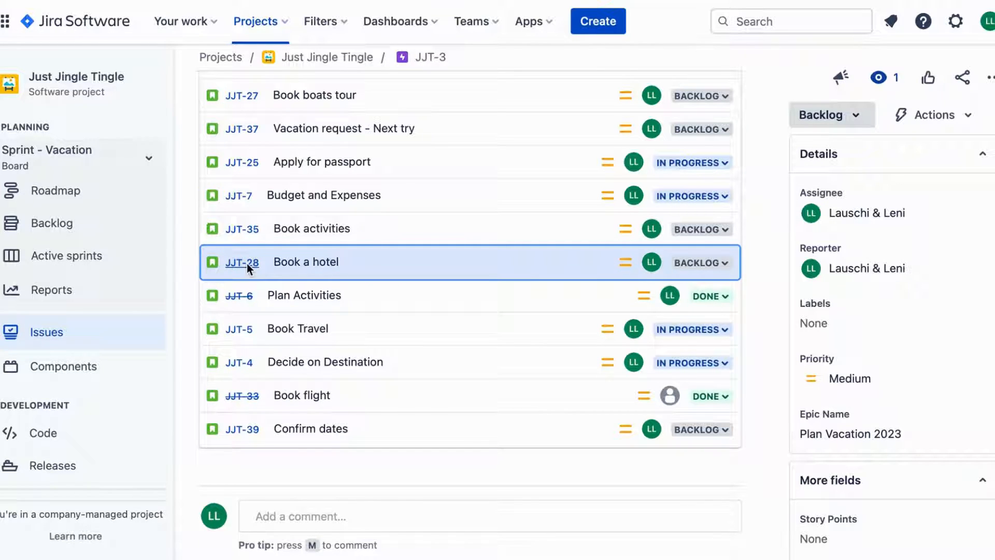
{"action": "left_click", "coordinate": [243, 262]}
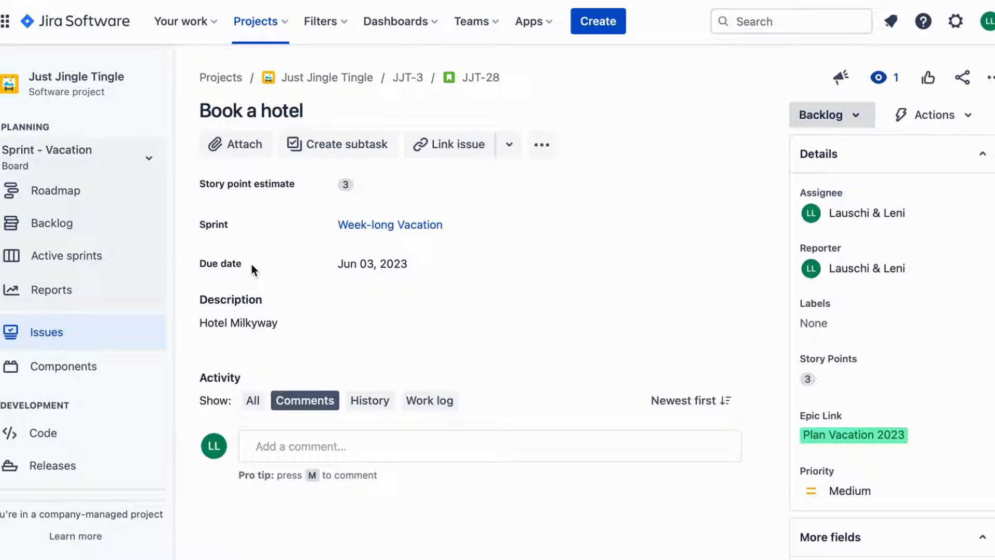
Start a new issue link on Book a hotel with the 'is blocked by' type ready
{"action": "left_click", "coordinate": [251, 111]}
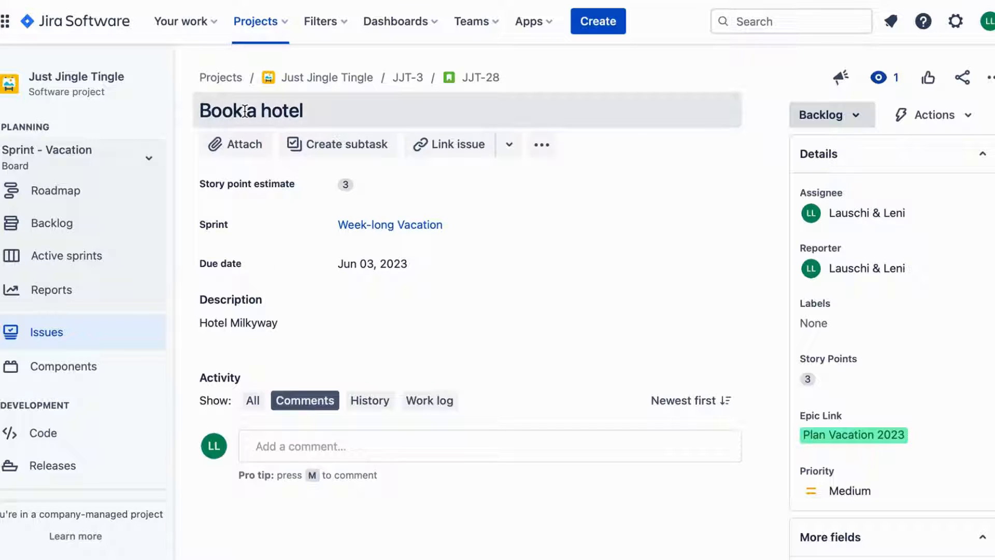
{"action": "left_click", "coordinate": [488, 249]}
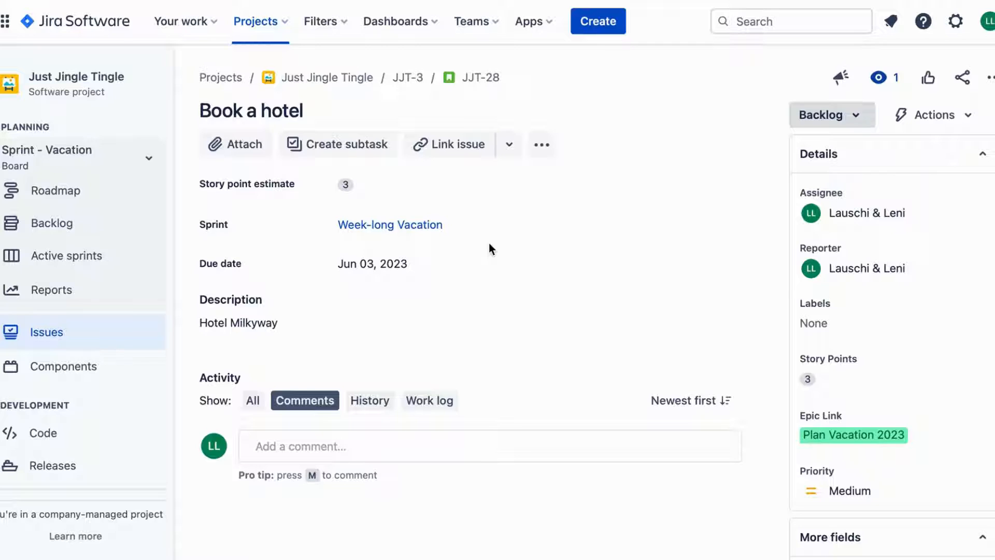
{"action": "mouse_move", "coordinate": [452, 144]}
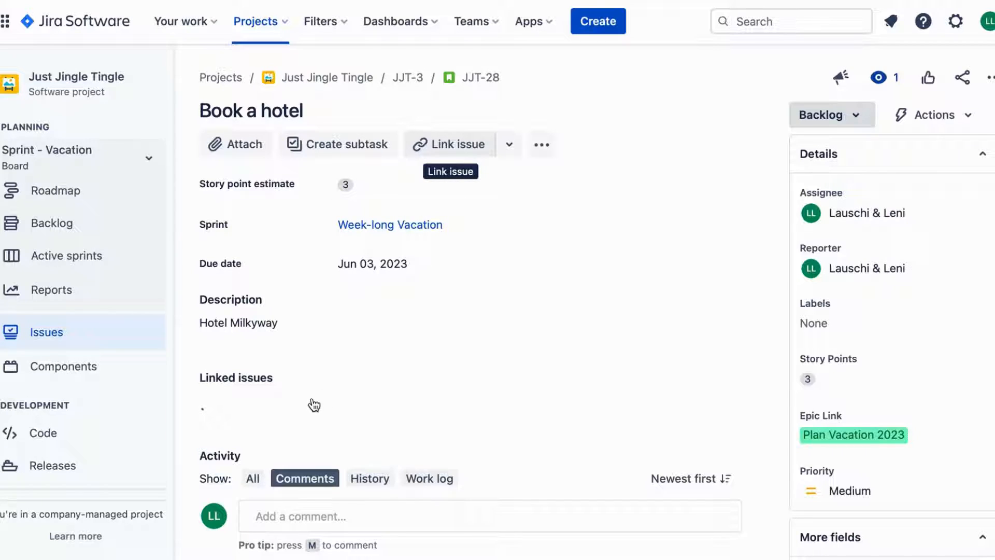
{"action": "left_click", "coordinate": [448, 144]}
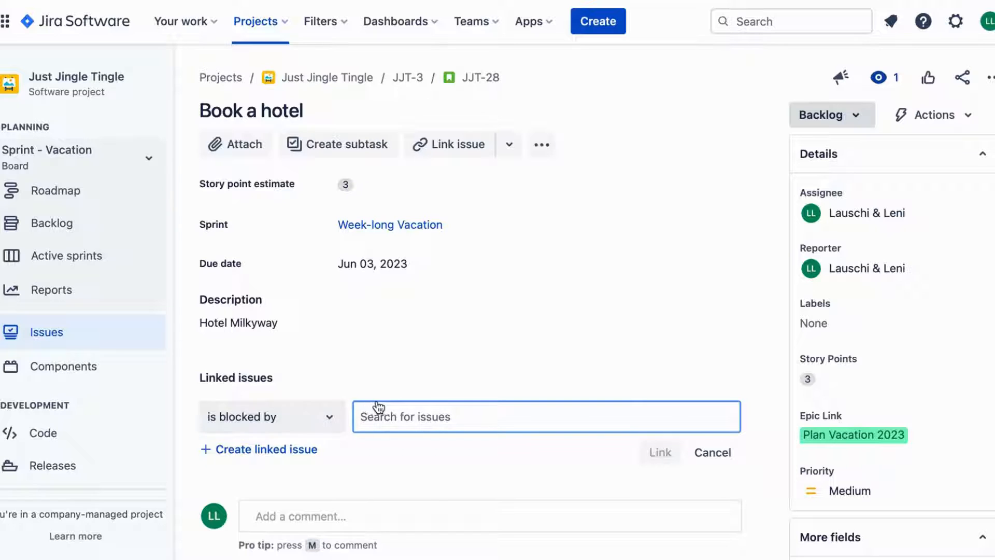
Link Book a hotel as blocked by JJT-39 Confirm dates
{"action": "left_click", "coordinate": [539, 416]}
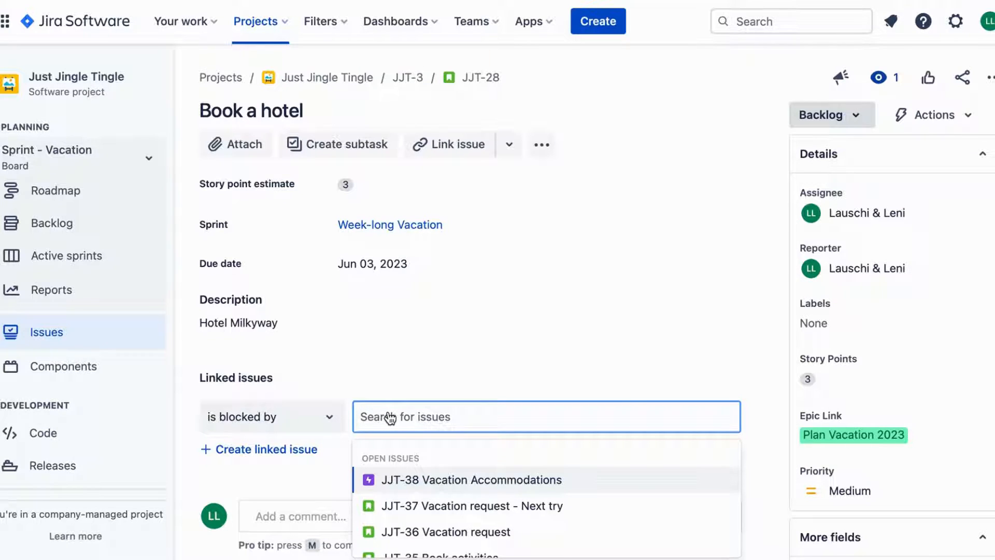
{"action": "type", "text": "JJT-39"}
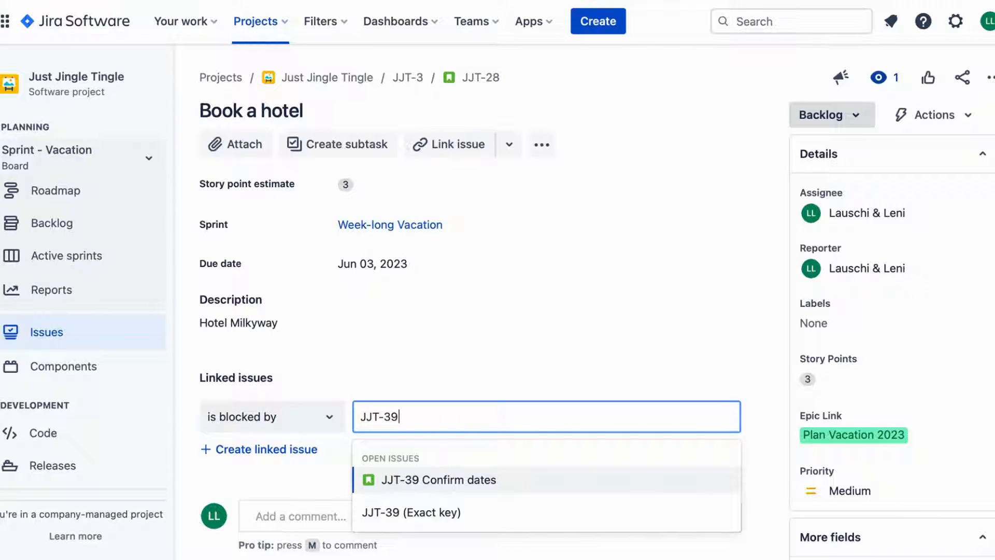
{"action": "left_click", "coordinate": [440, 478]}
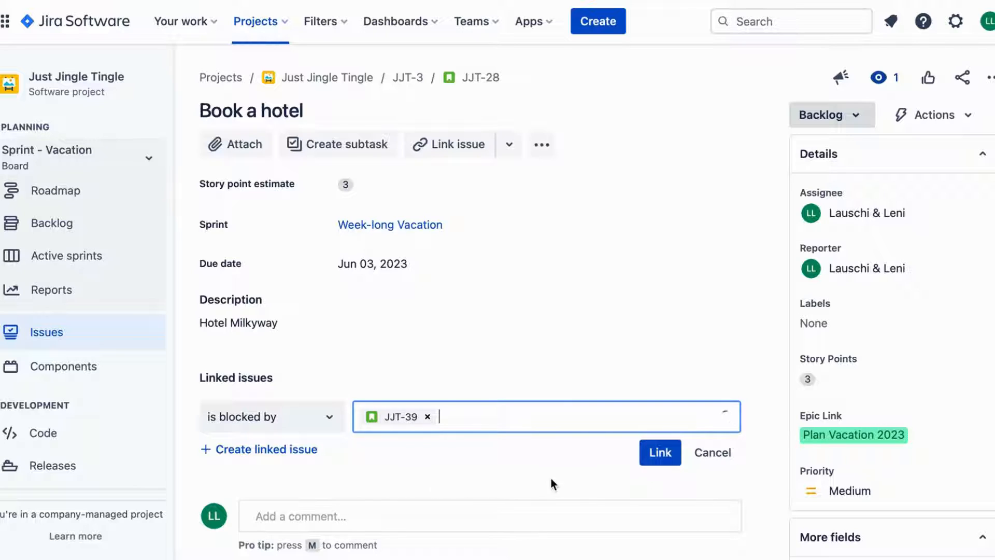
{"action": "left_click", "coordinate": [659, 453]}
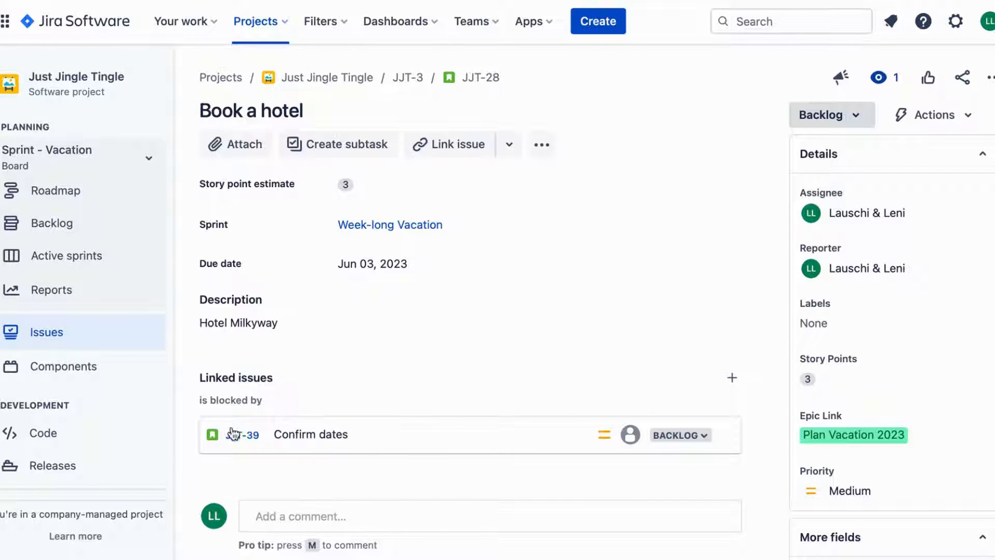
Open JJT-39 Confirm dates, which lists that it blocks JJT-28 Book a hotel
{"action": "left_click", "coordinate": [242, 434]}
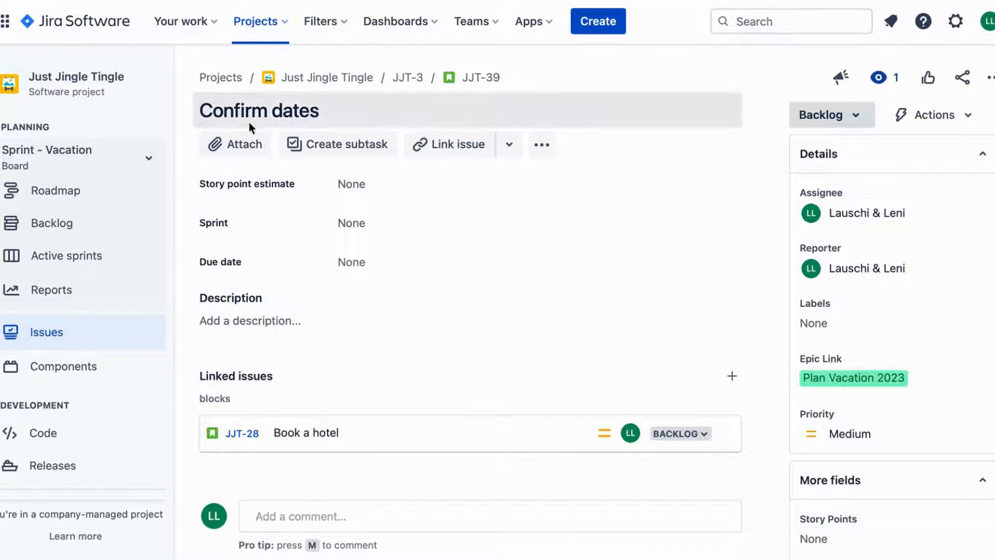
{"action": "mouse_move", "coordinate": [231, 394]}
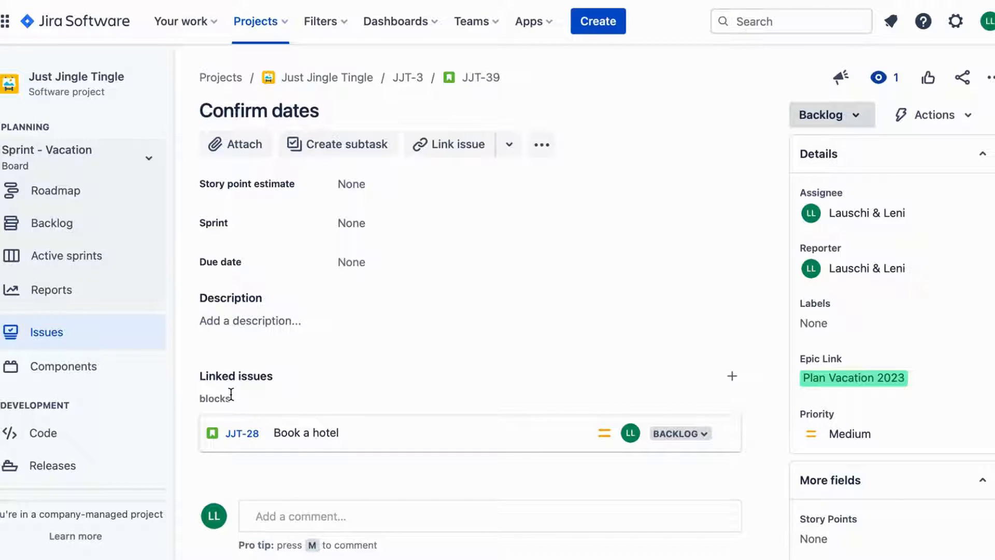